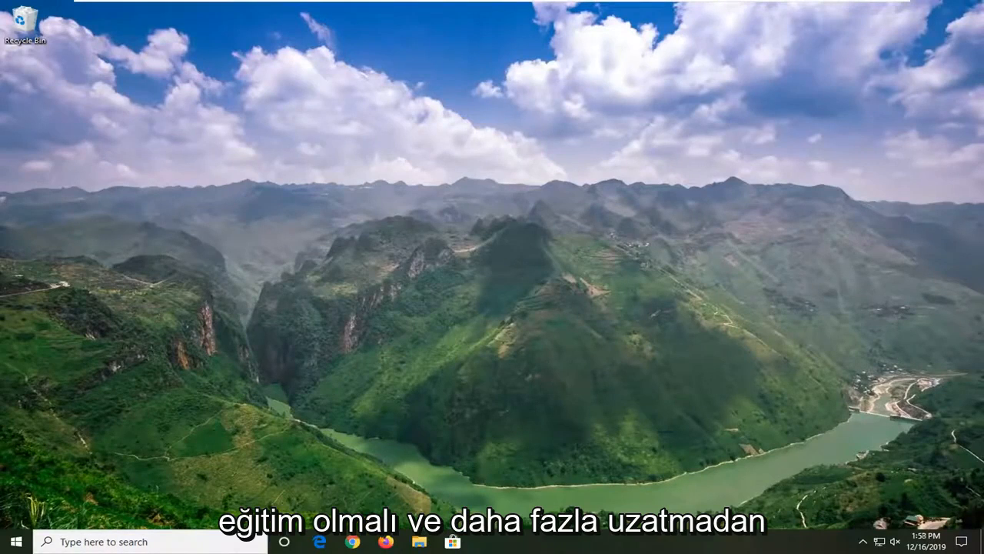
# Search 'device manager' from the Start menu to locate Device Manager.
pyautogui.click(12, 541)
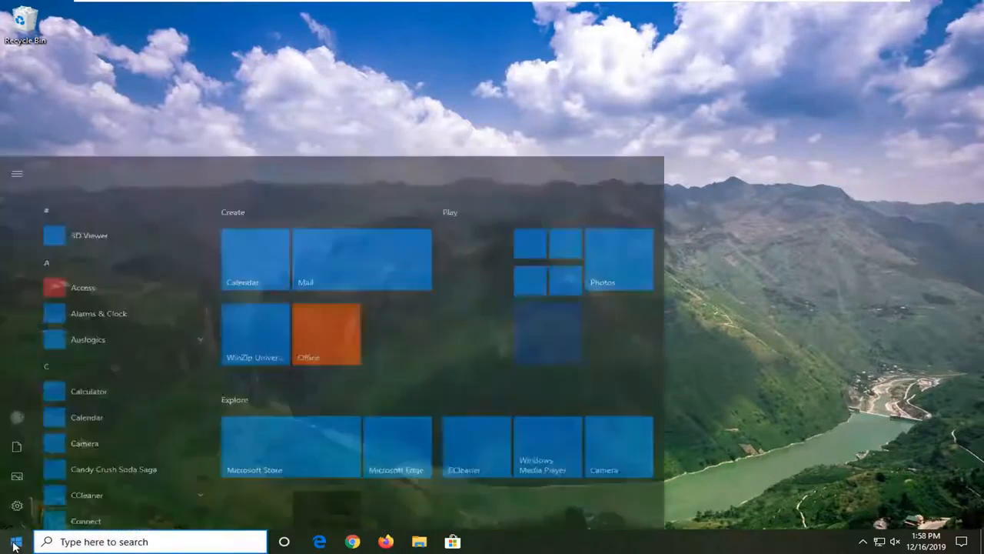
pyautogui.write('device manager')
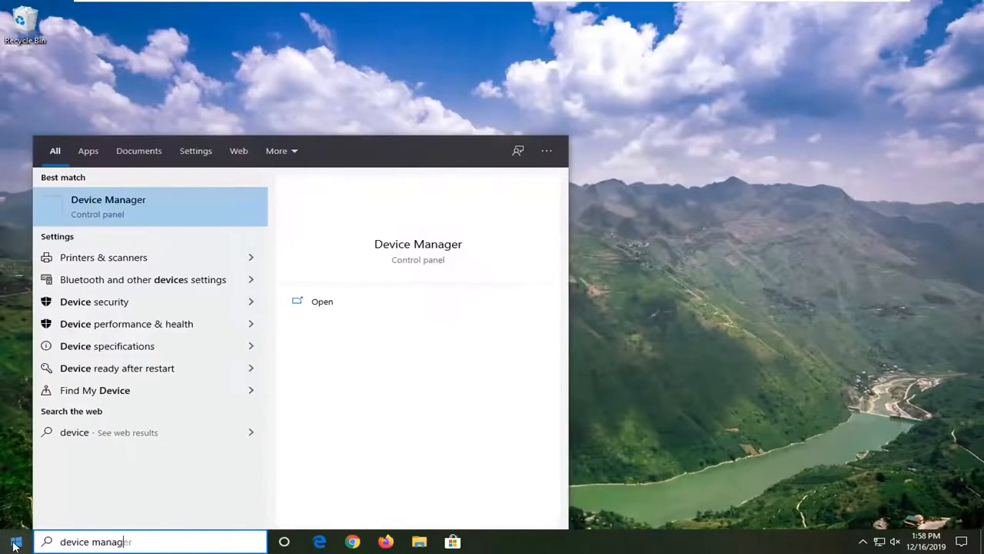
pyautogui.write('er')
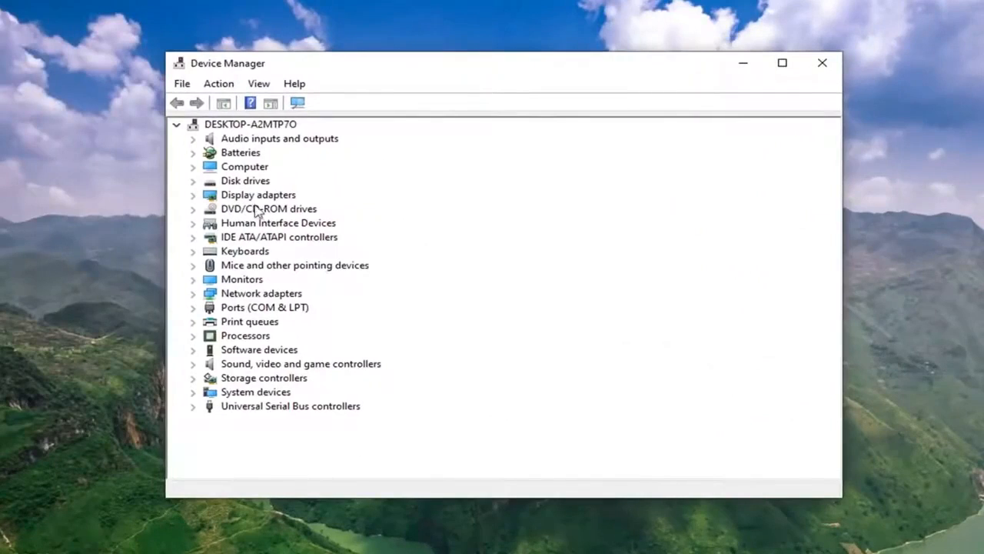
pyautogui.moveTo(258, 200)
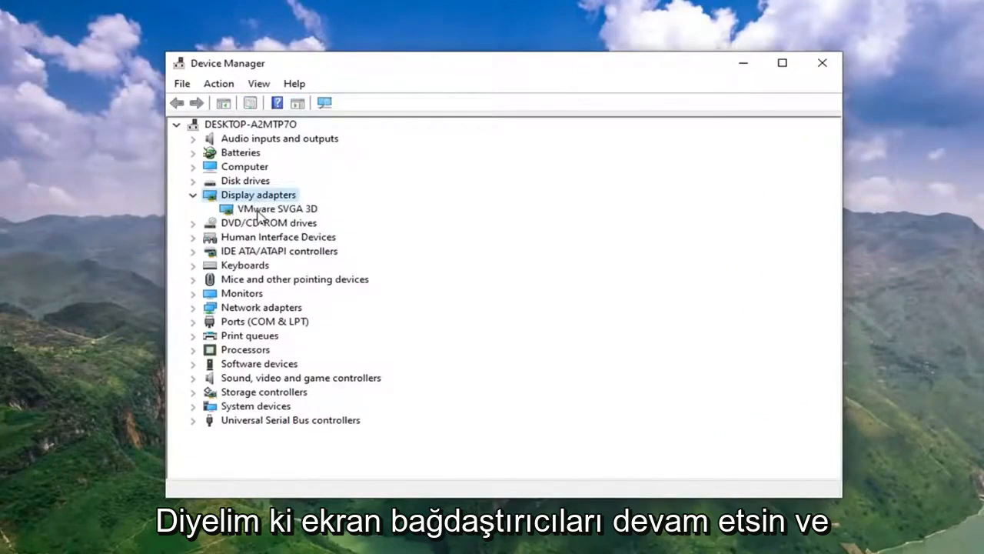
# Expand Display adapters and bring up the context menu for VMware SVGA 3D.
pyautogui.click(276, 209)
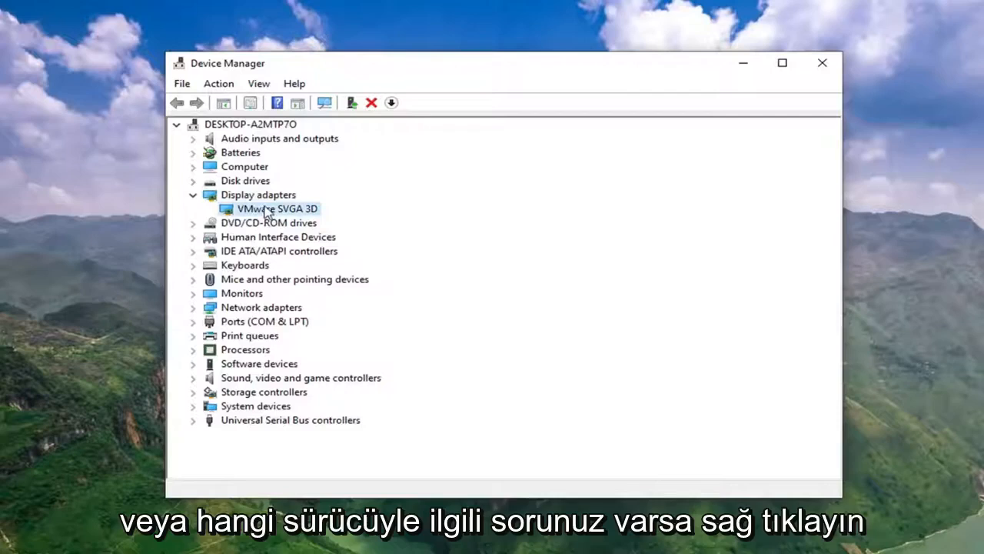
pyautogui.rightClick(268, 210)
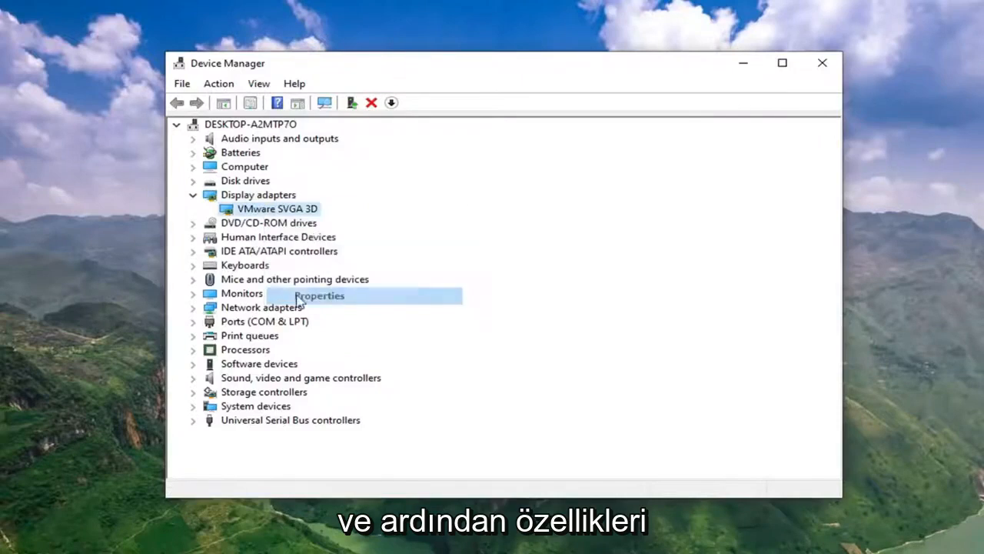
# Show the adapter's First install date (5/24/2019 7:28:13 PM) in Properties Details.
pyautogui.click(318, 295)
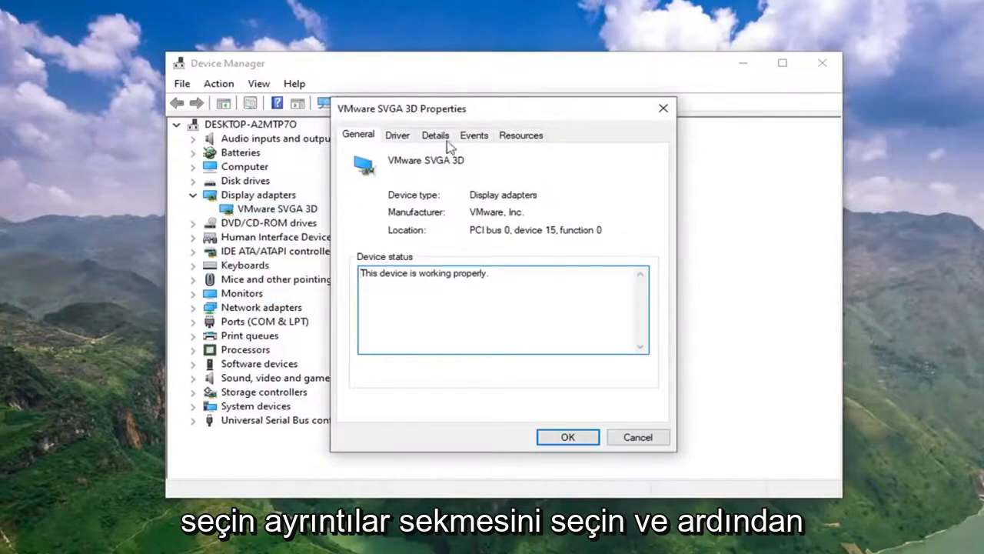
pyautogui.click(435, 135)
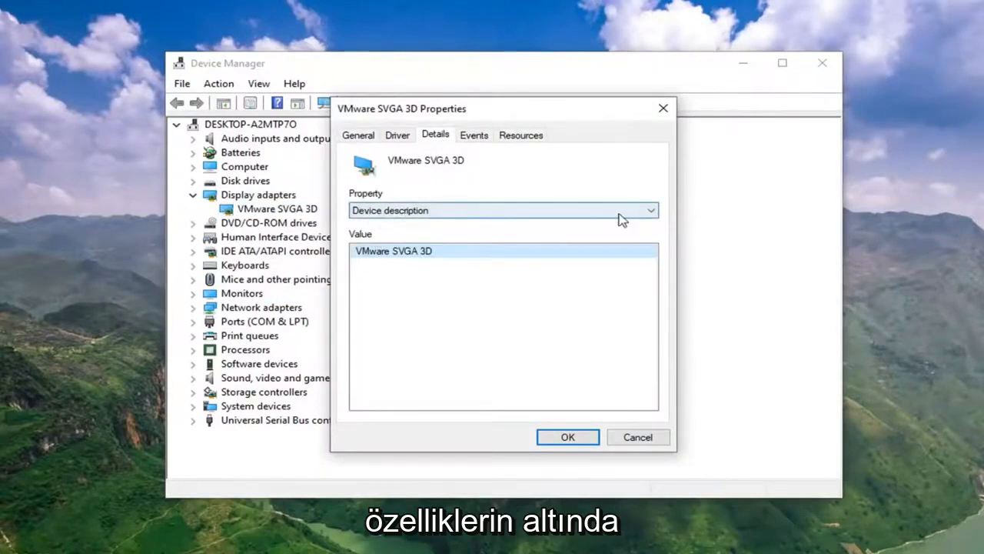
pyautogui.click(649, 209)
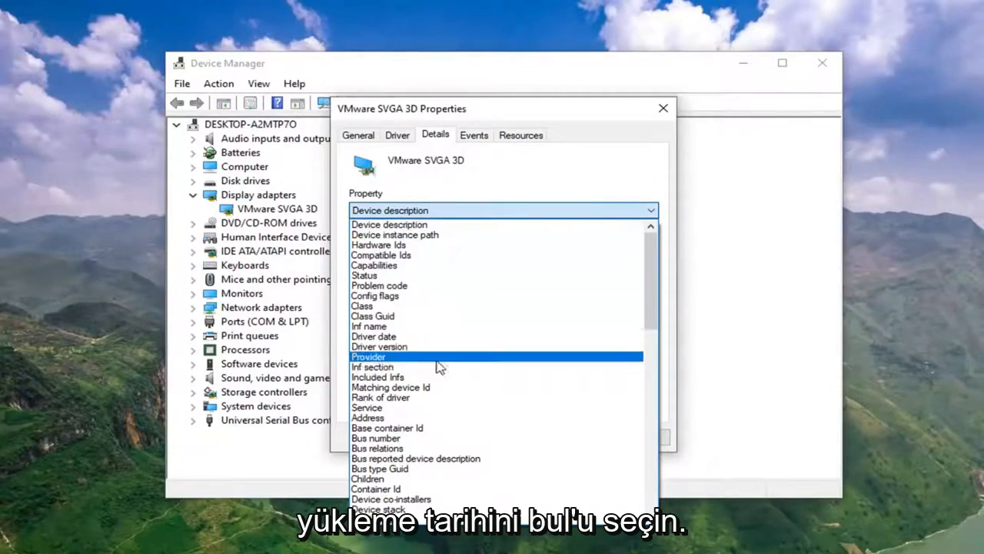
pyautogui.scroll(-3)
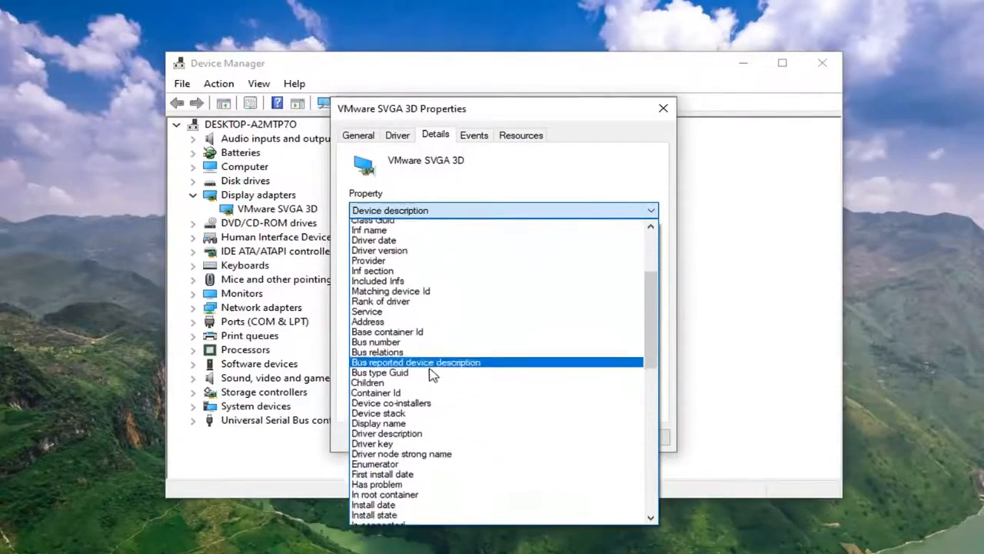
pyautogui.click(381, 474)
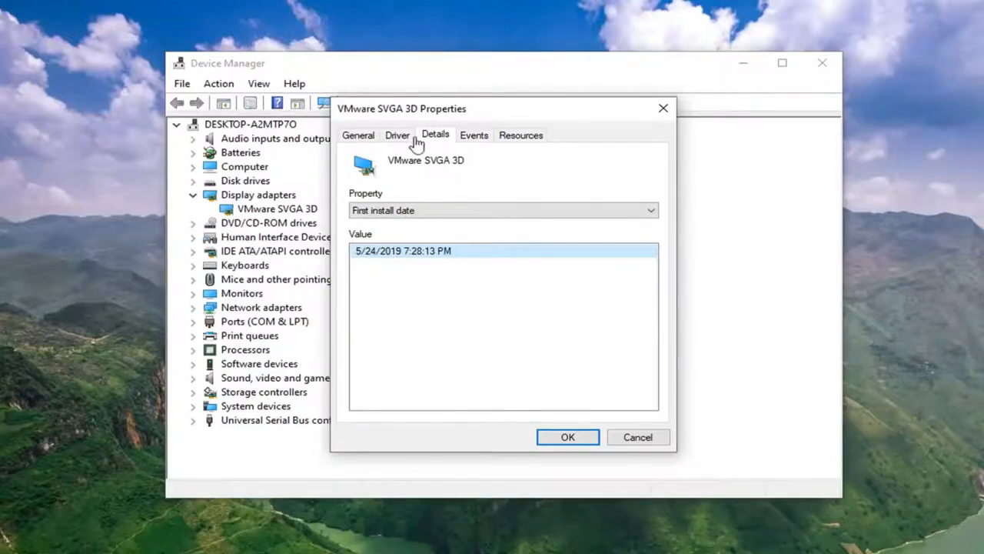
# Run an automatic driver update search confirming best drivers installed, then close Properties.
pyautogui.click(397, 135)
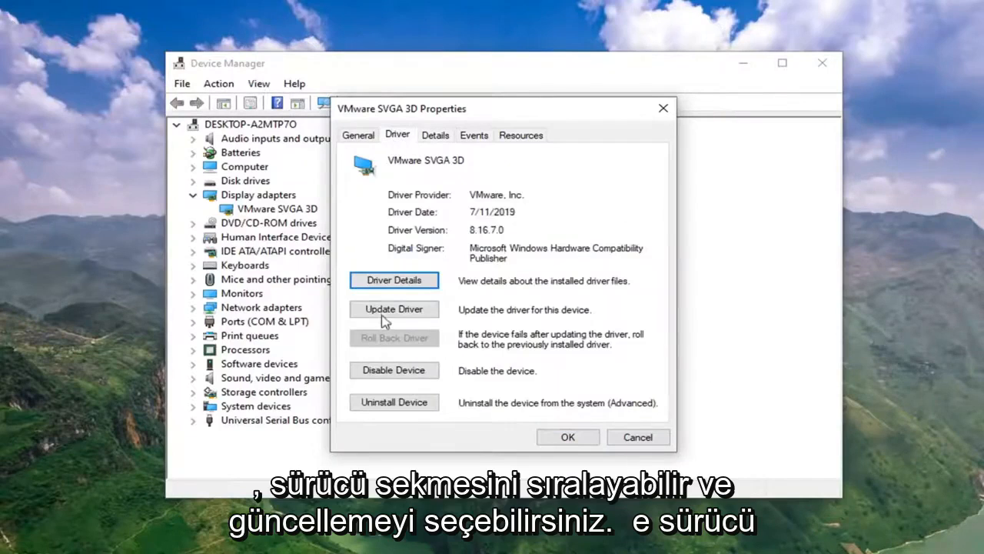
pyautogui.click(394, 307)
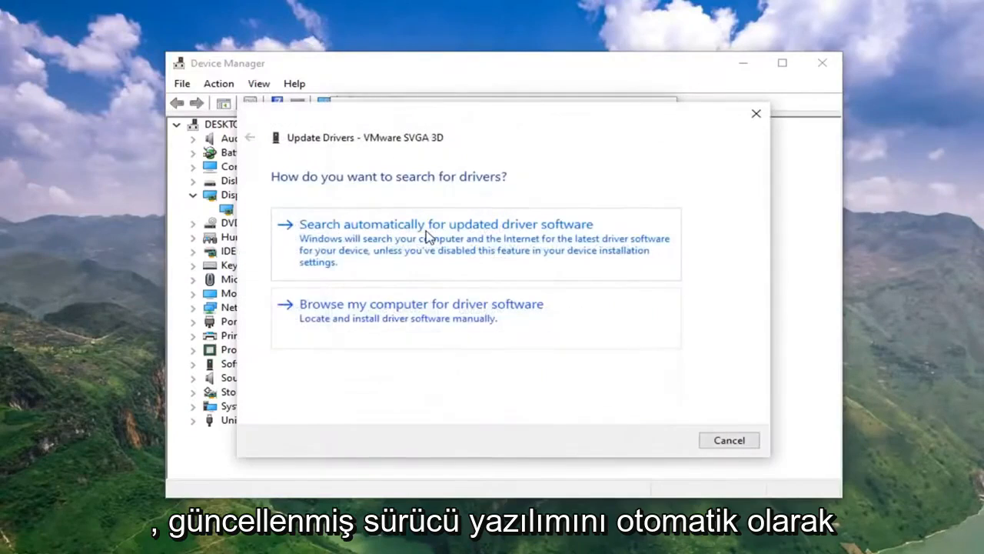
pyautogui.moveTo(535, 237)
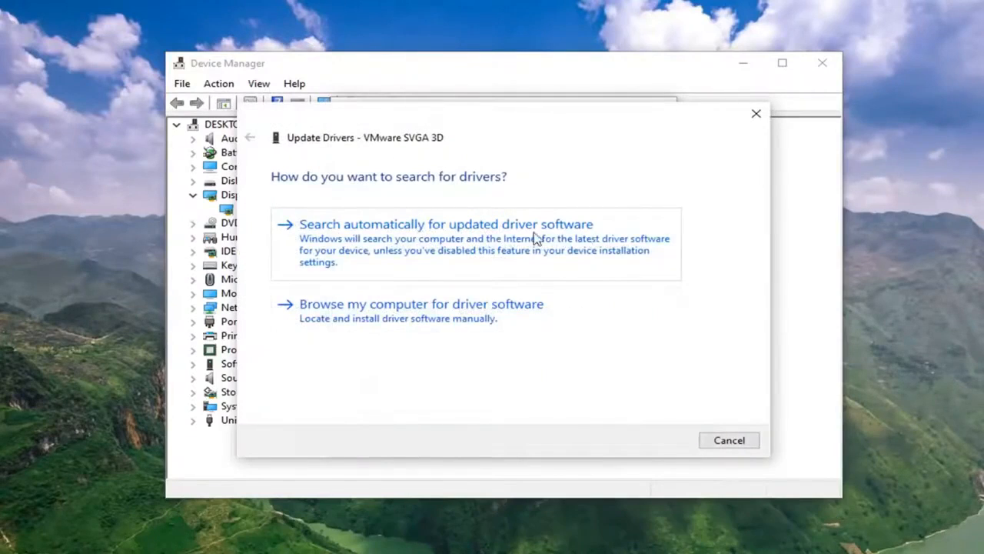
pyautogui.click(446, 224)
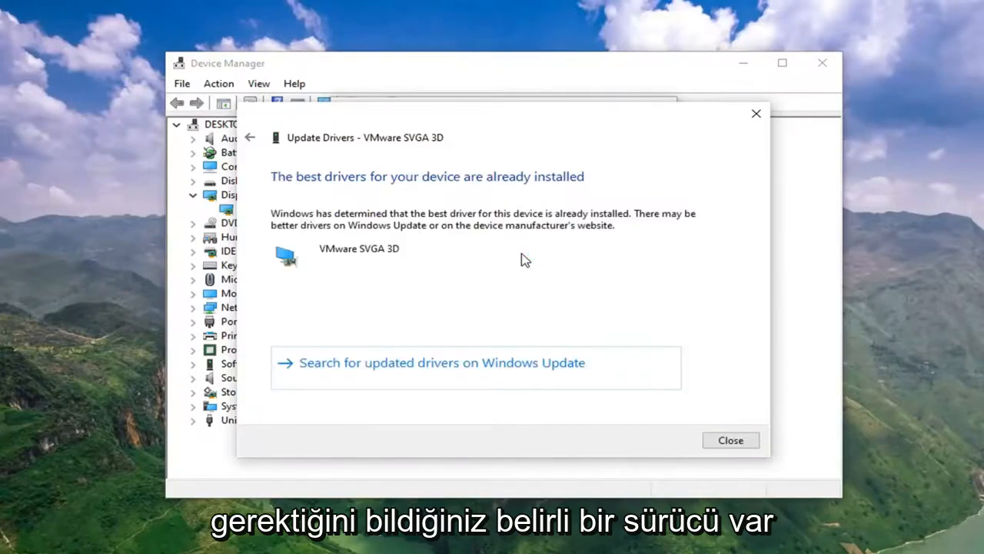
pyautogui.moveTo(587, 289)
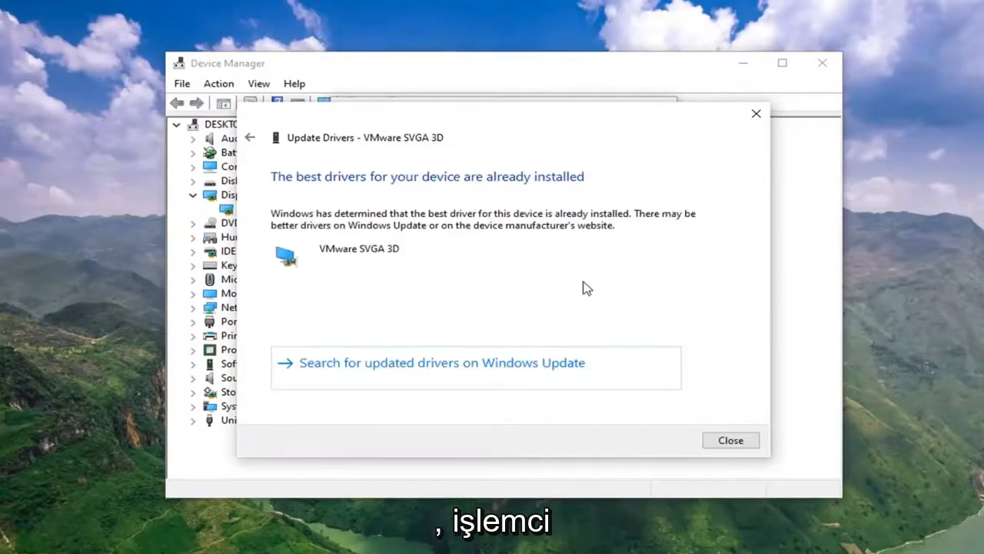
pyautogui.moveTo(400, 387)
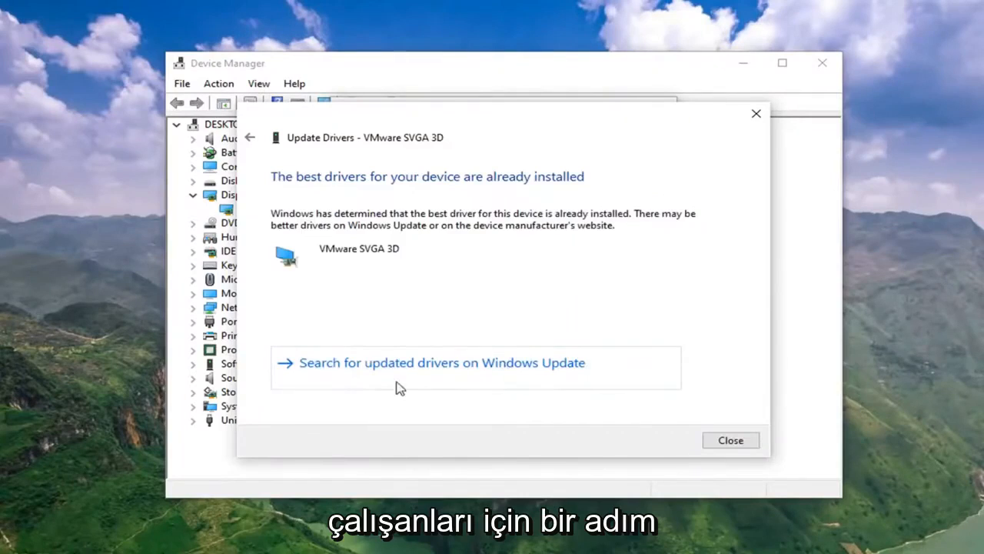
pyautogui.moveTo(499, 375)
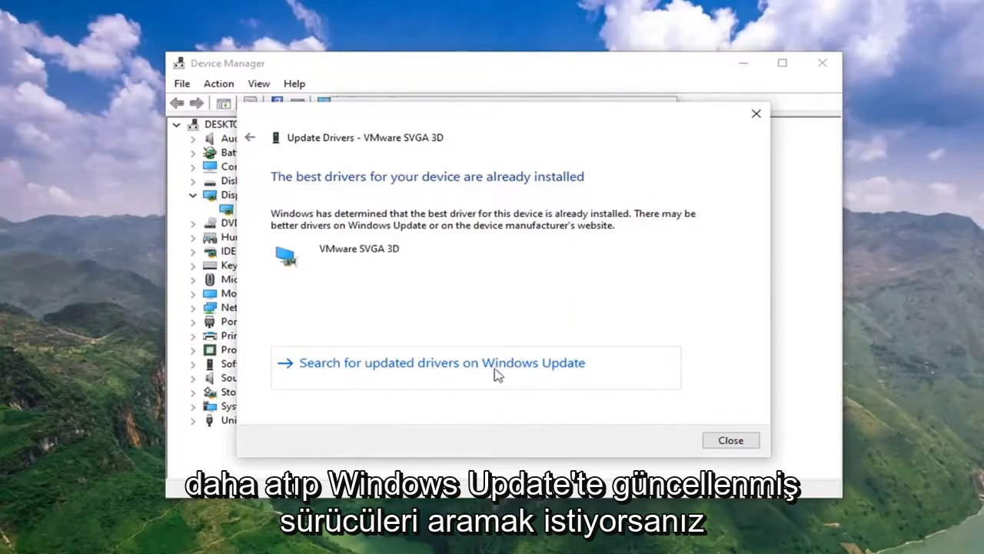
pyautogui.moveTo(502, 360)
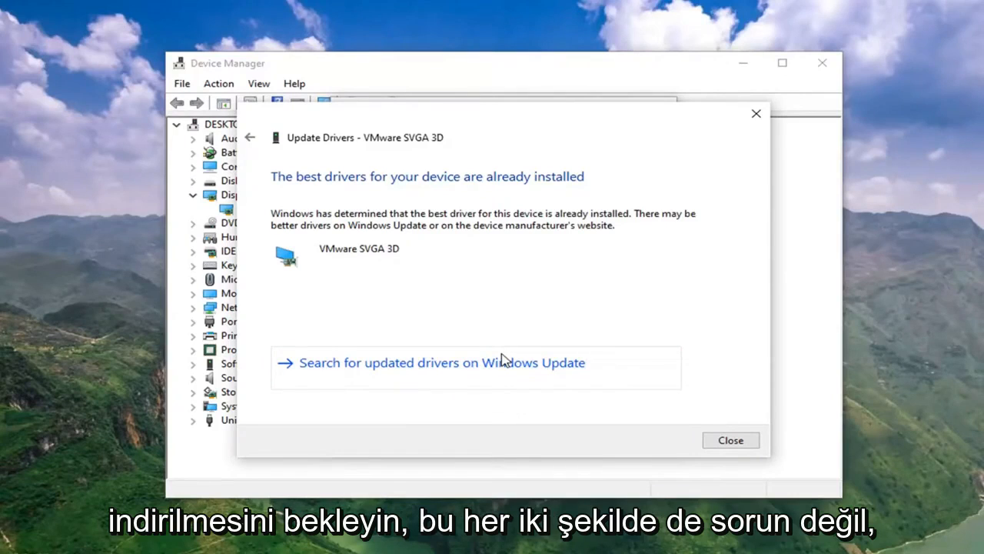
pyautogui.moveTo(600, 369)
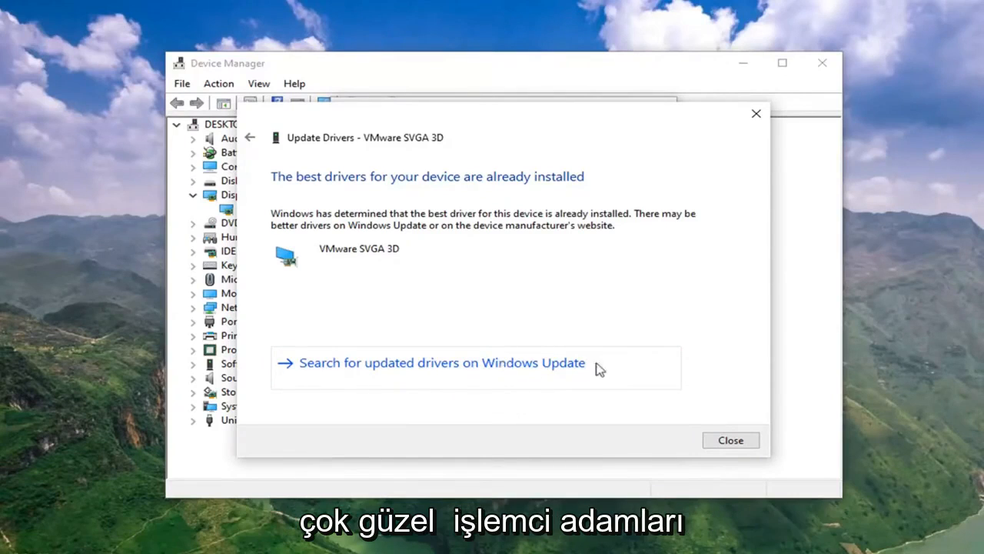
pyautogui.moveTo(633, 350)
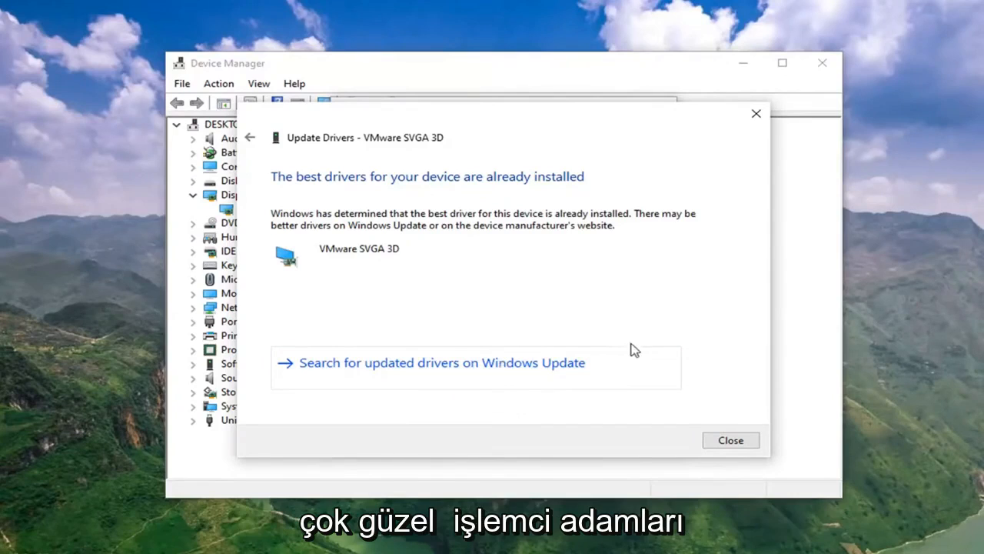
pyautogui.click(729, 440)
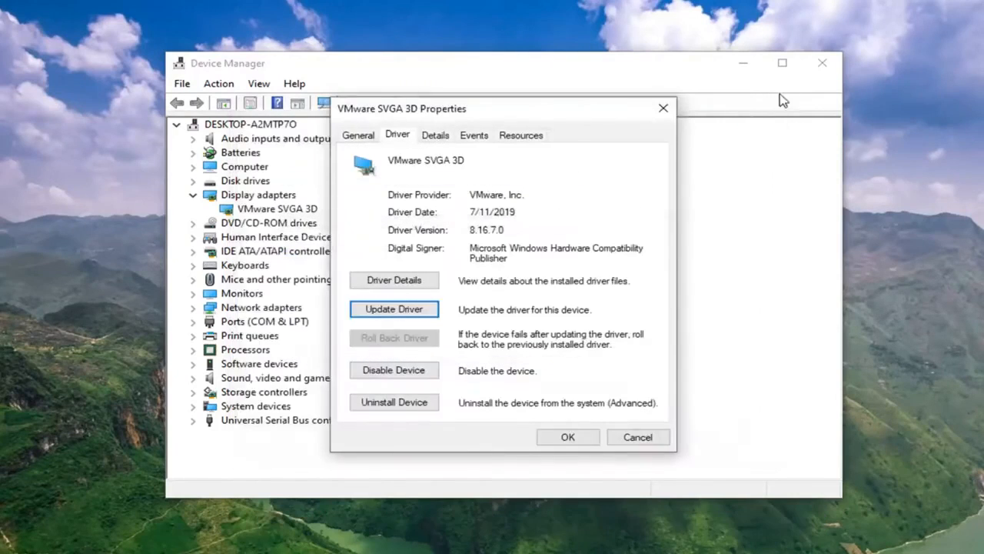
pyautogui.click(664, 107)
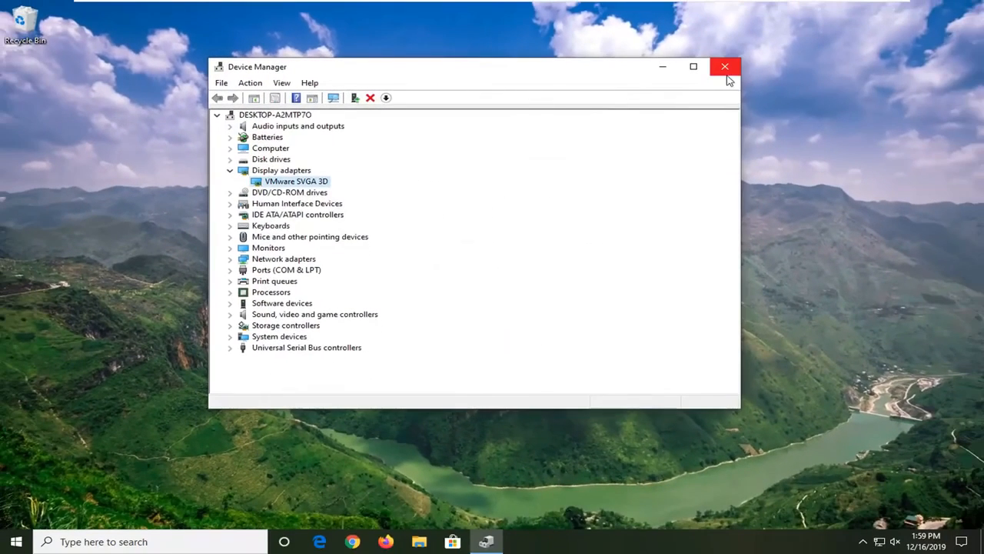